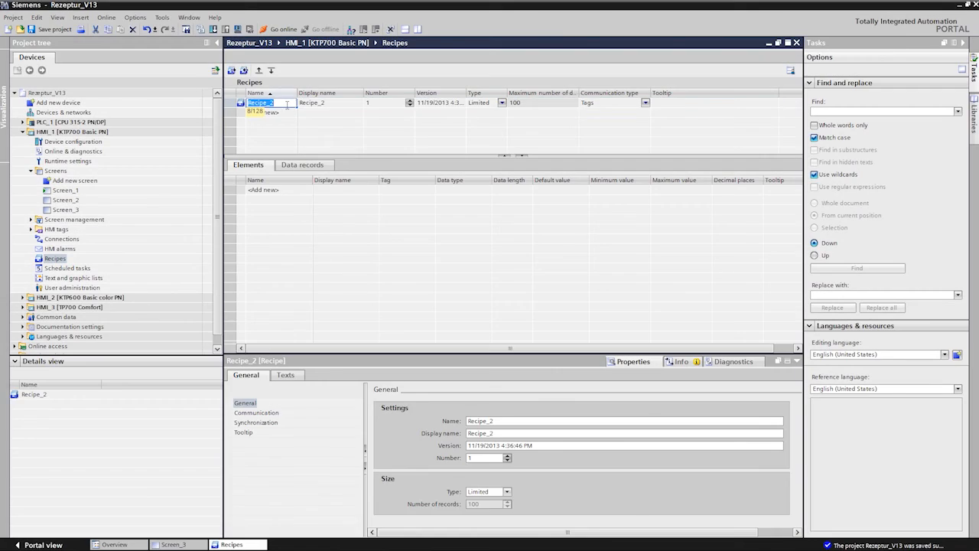
Link RecipeElement_1 of Recipe_2 to an Int HMI tag from the default tag table.
click(431, 190)
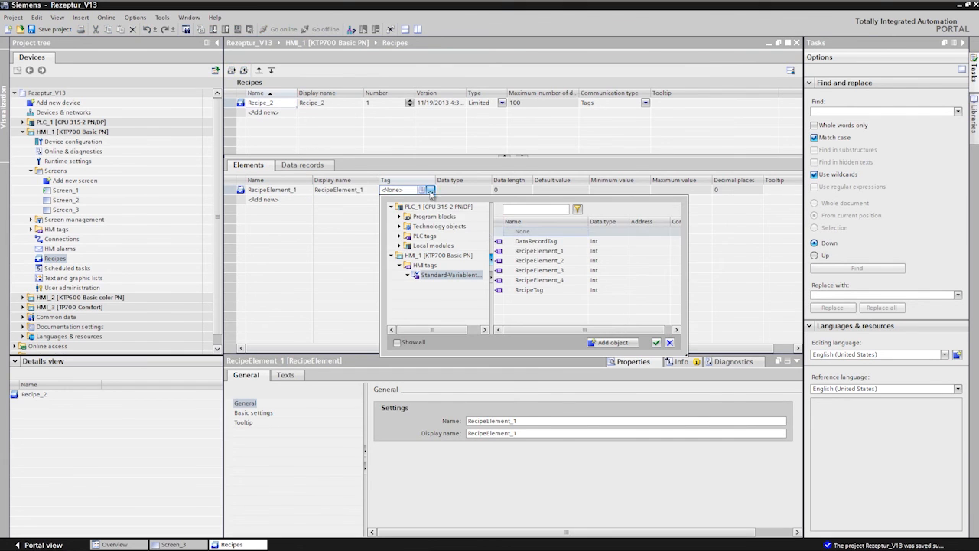
click(539, 251)
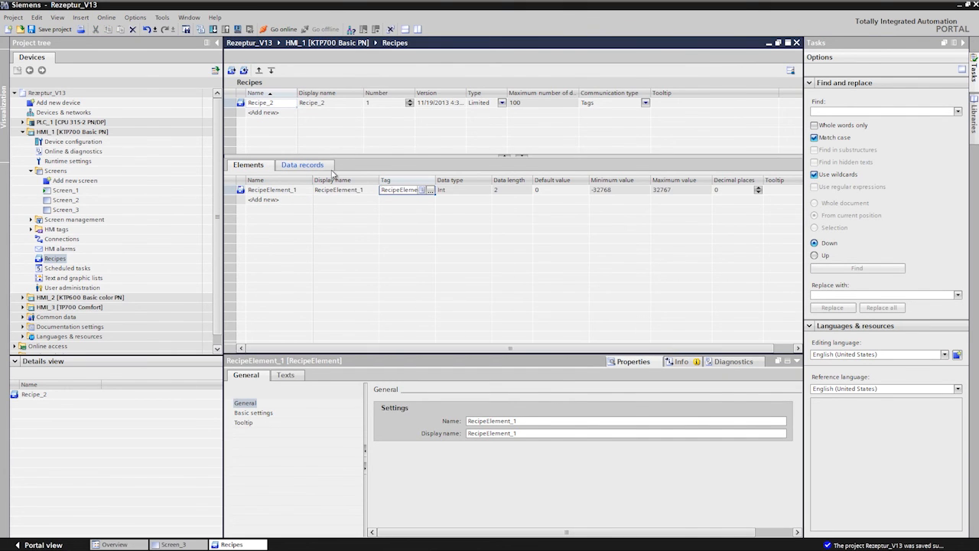
click(303, 165)
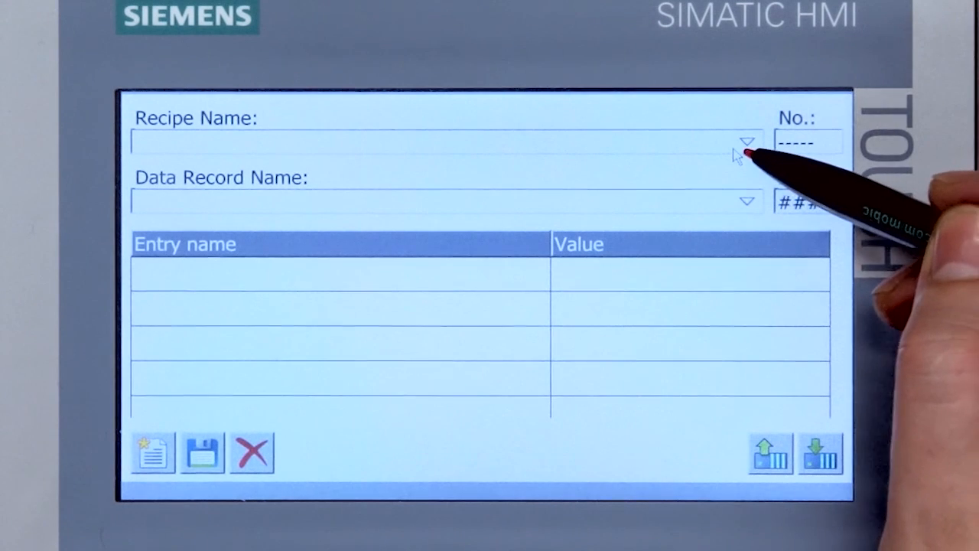
Select Rezeptur_2 from the Recipe Name list so its four parameters show at value 0.
click(746, 143)
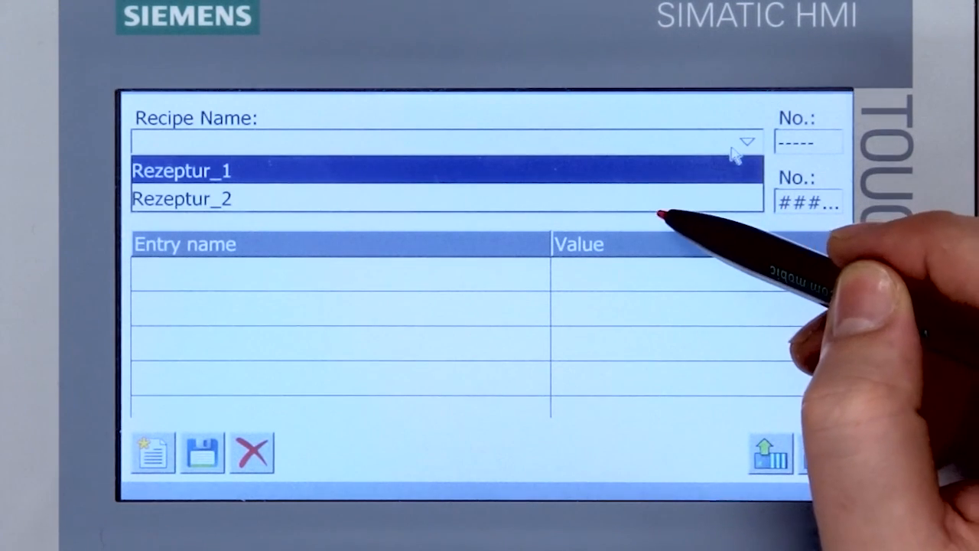
click(182, 199)
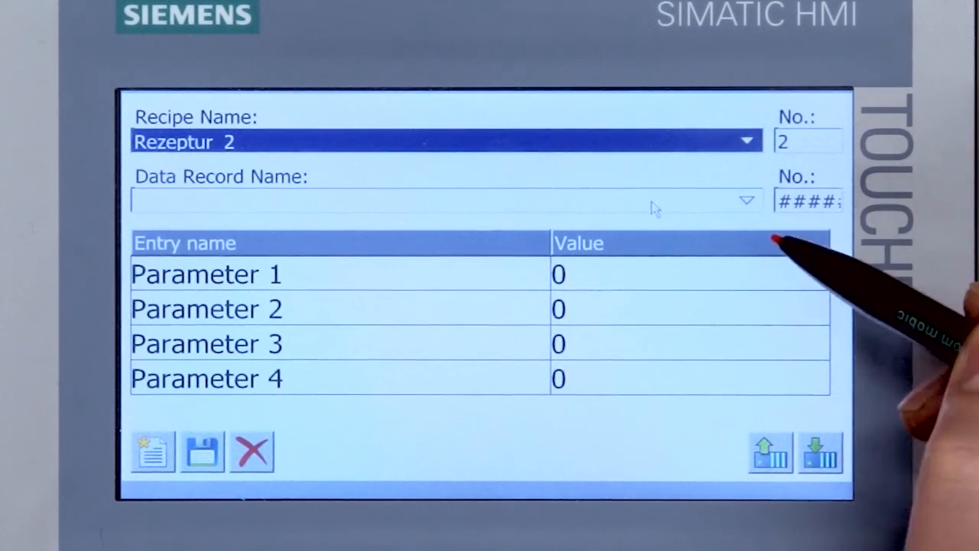
Show the Data Record Name list offering Break disk 1 through Break disk 4.
click(746, 199)
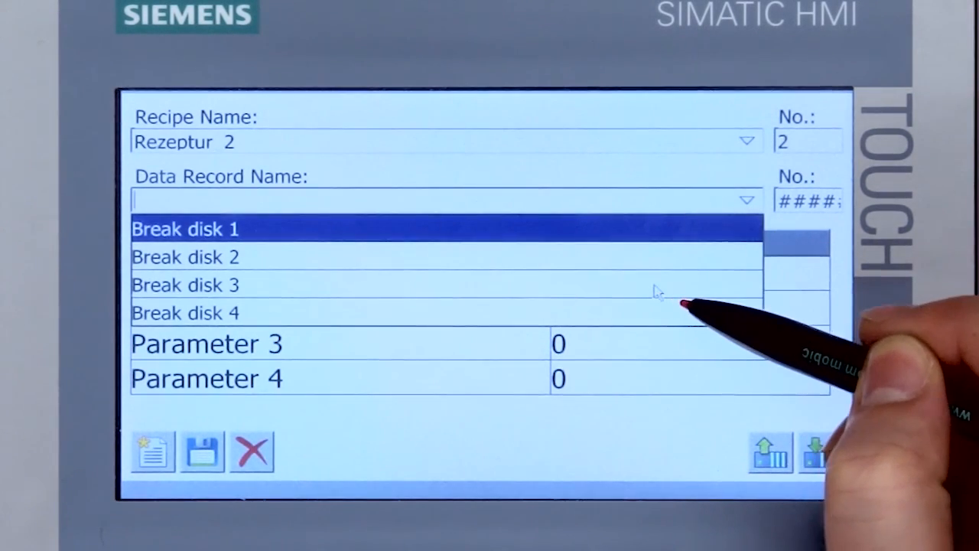